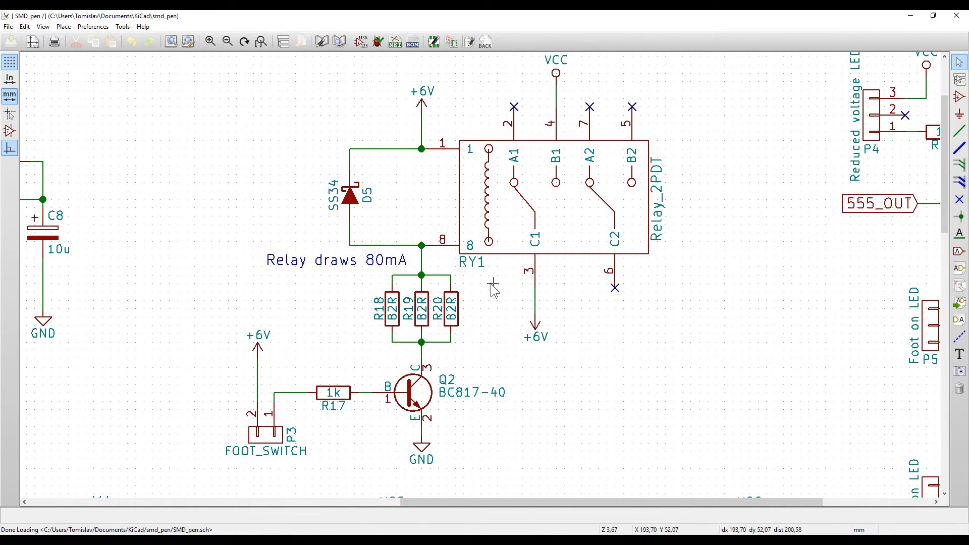
mouse_move(442, 361)
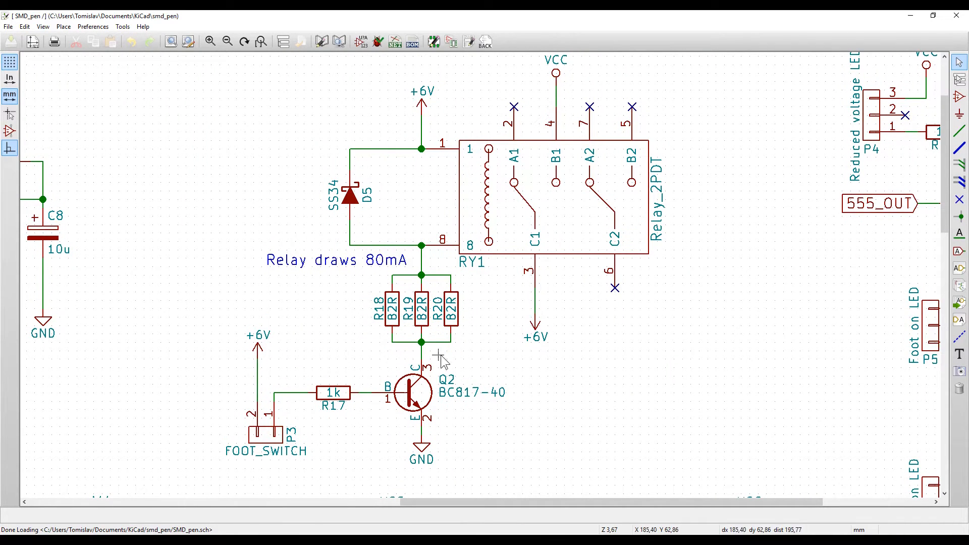
mouse_move(456, 367)
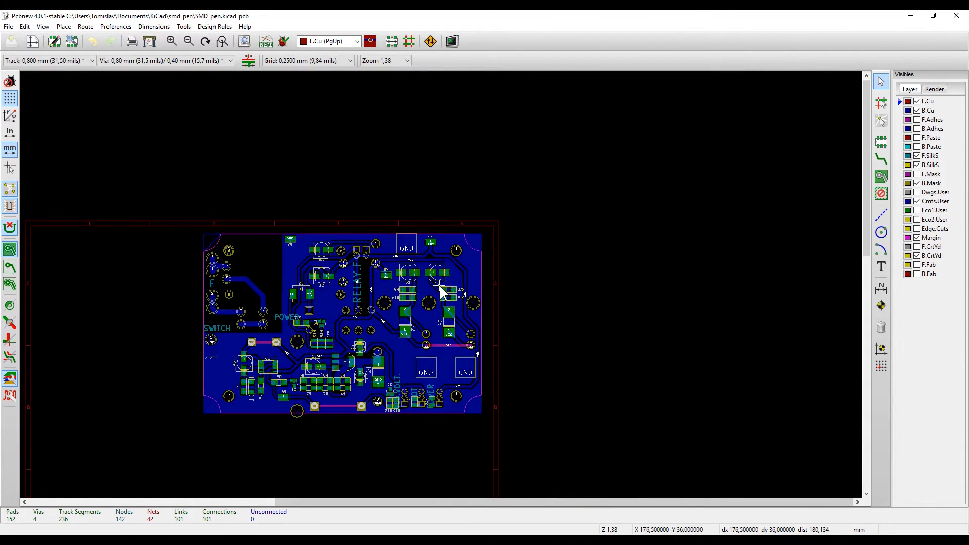
mouse_move(285, 352)
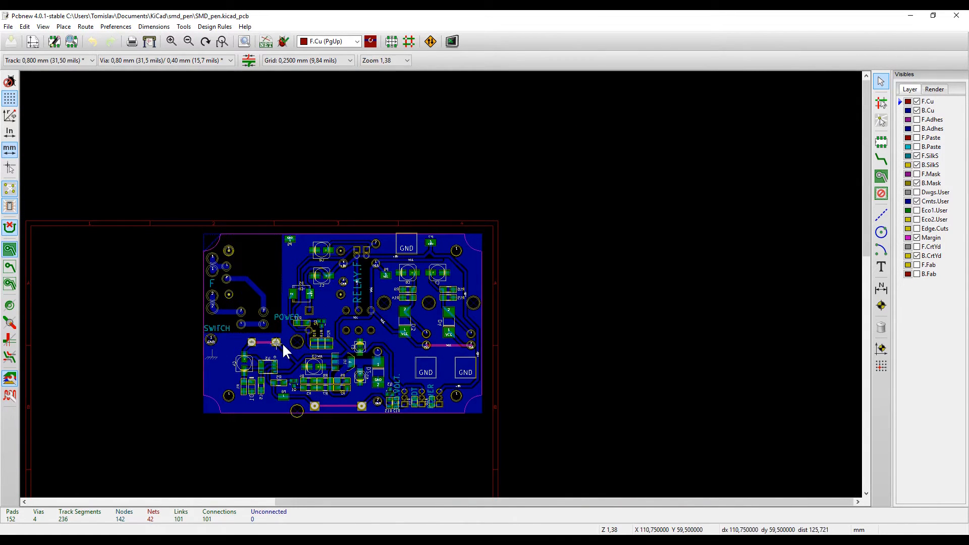
scroll("up", 3)
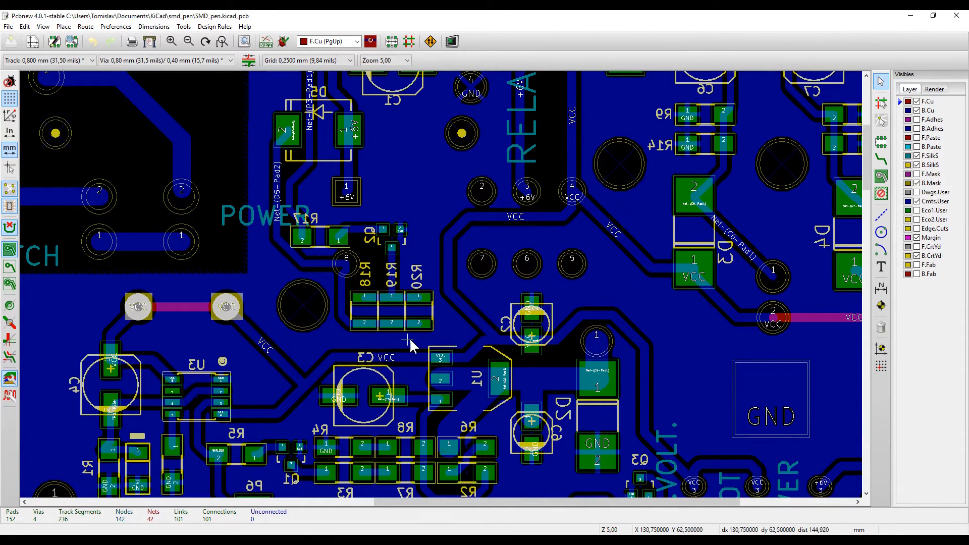
scroll("down", 3)
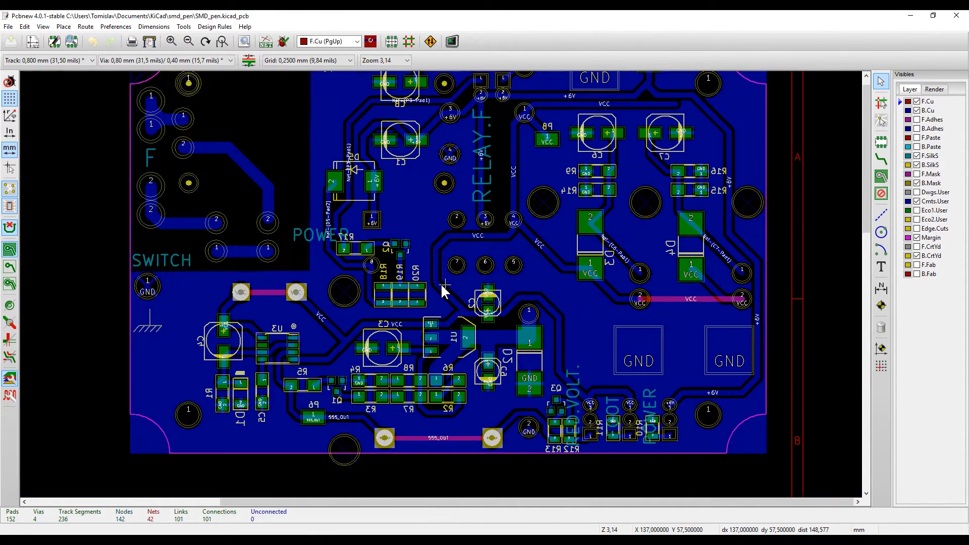